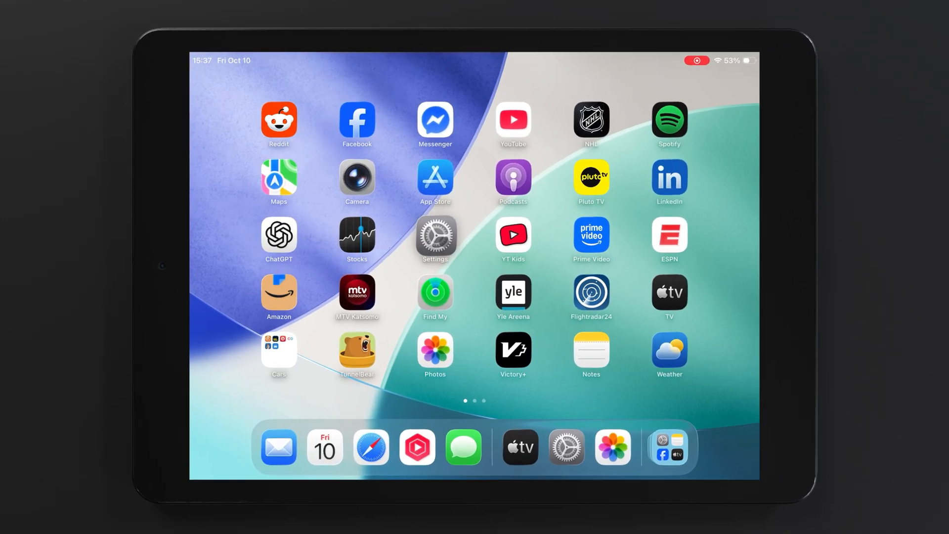
Launch Settings and go to the Multitasking & Gestures page.
{"action": "left_click", "coordinate": [434, 236]}
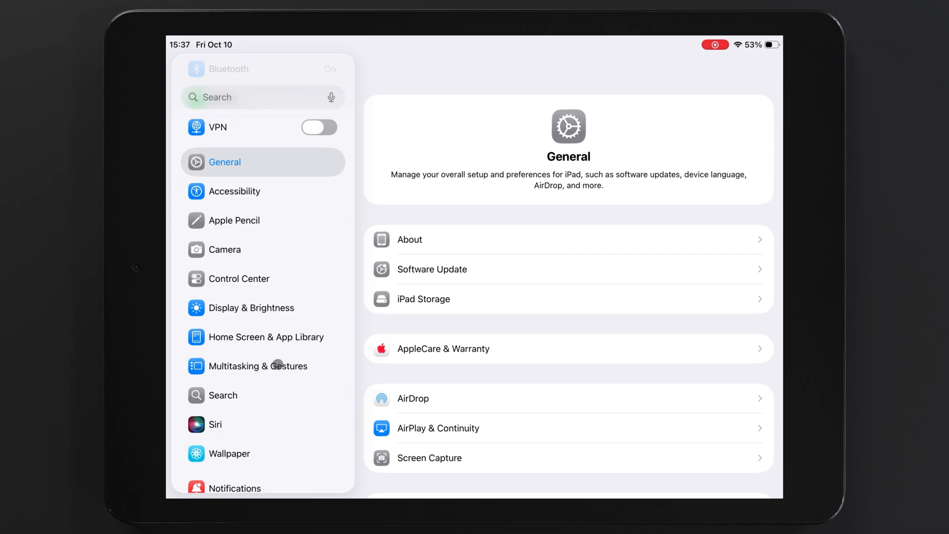
{"action": "left_click", "coordinate": [262, 366]}
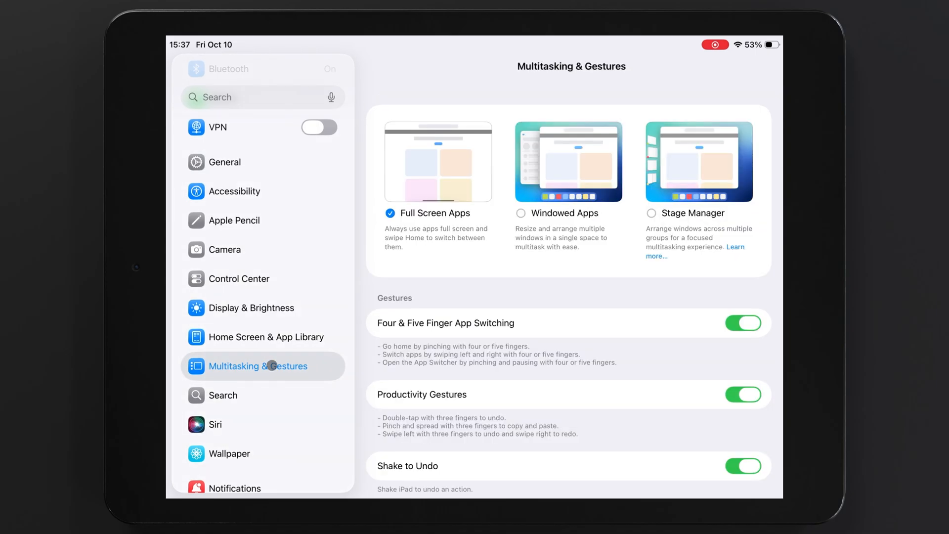
Select Windowed Apps as the iPad multitasking mode.
{"action": "left_click", "coordinate": [437, 161]}
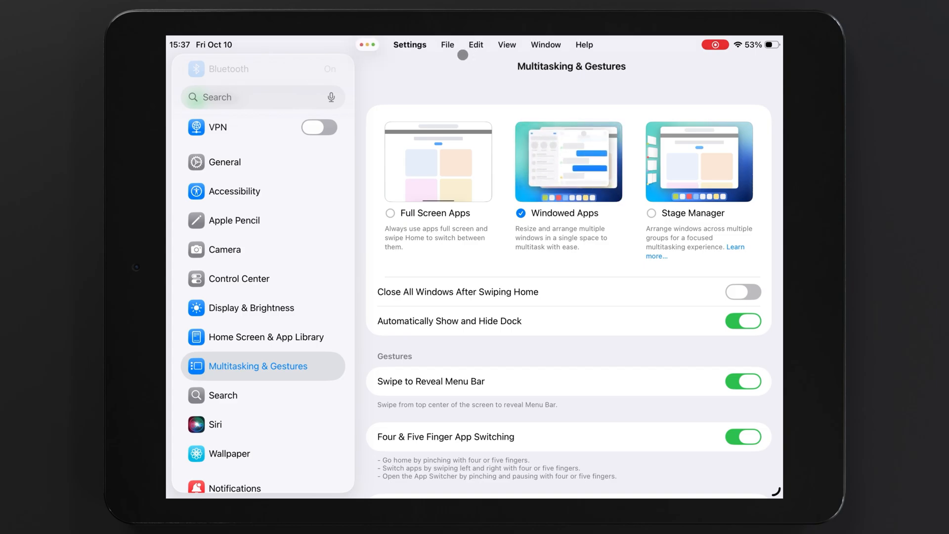
{"action": "mouse_move", "coordinate": [367, 49]}
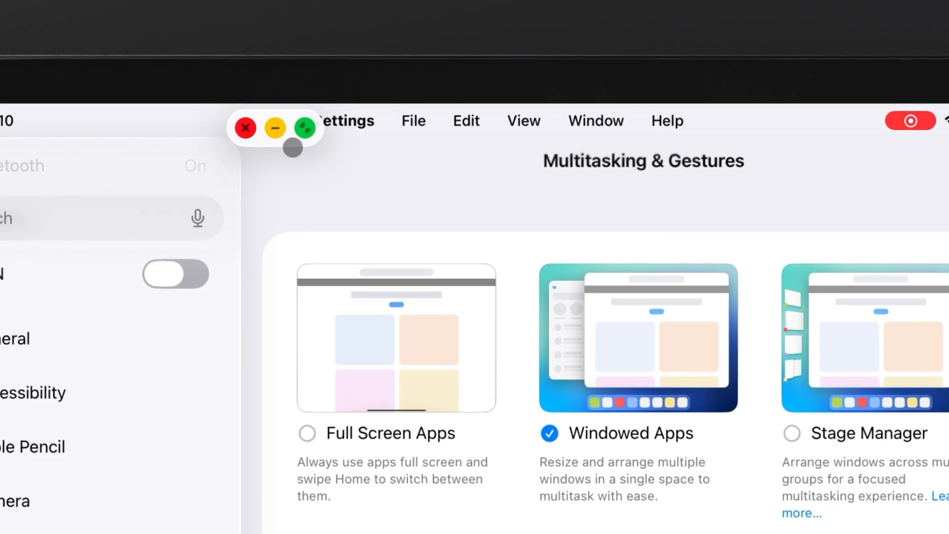
{"action": "mouse_move", "coordinate": [253, 144]}
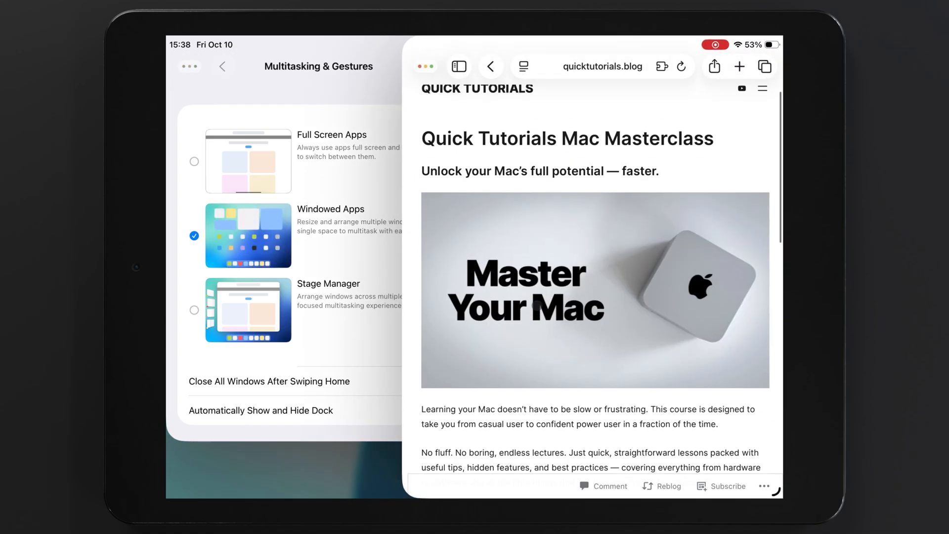
Scroll the quicktutorials.blog page in Safari.
{"action": "scroll", "scroll_direction": "up", "scroll_amount": 3}
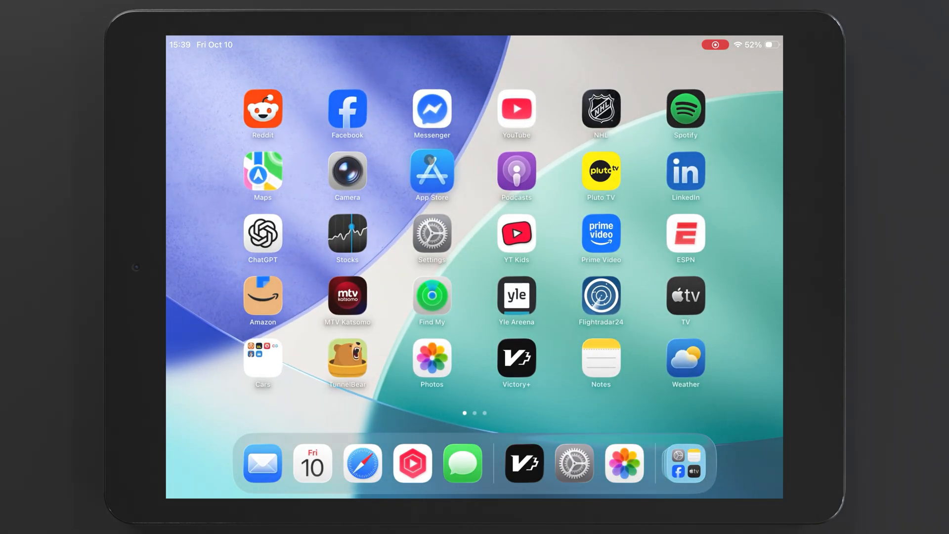
Launch the TV app and tile its window on the left half of the screen.
{"action": "left_click", "coordinate": [685, 297]}
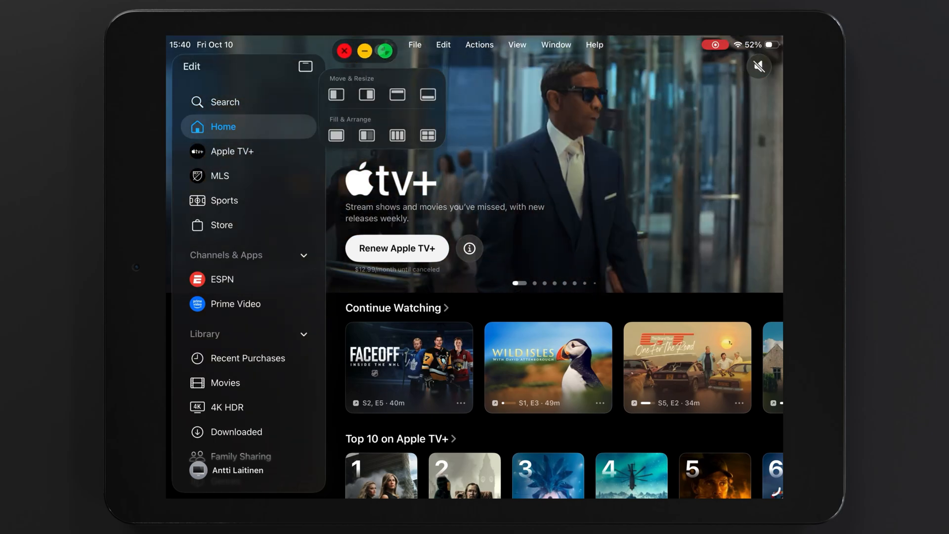
{"action": "left_click", "coordinate": [365, 51]}
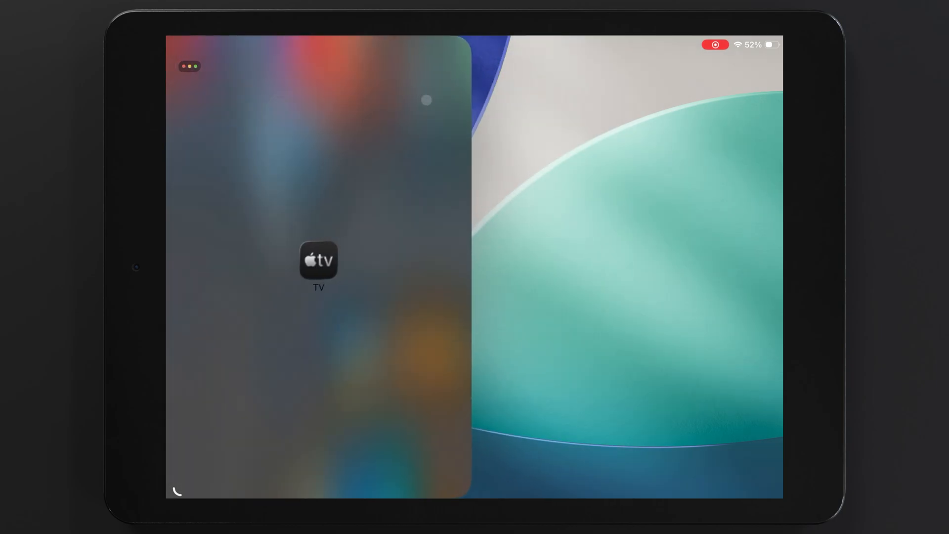
{"action": "left_click", "coordinate": [319, 261]}
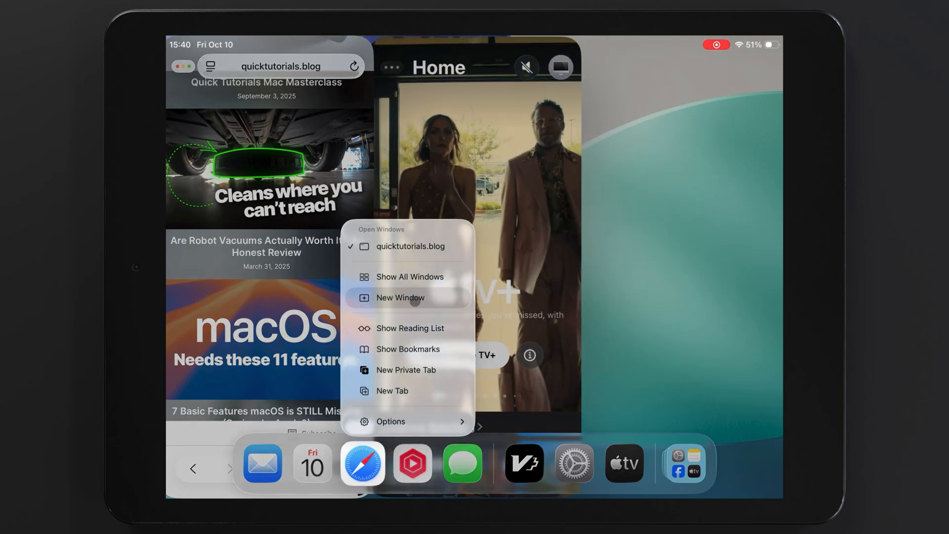
Open a second Safari window on apple.com and bring up the window arrange options.
{"action": "left_click", "coordinate": [400, 297]}
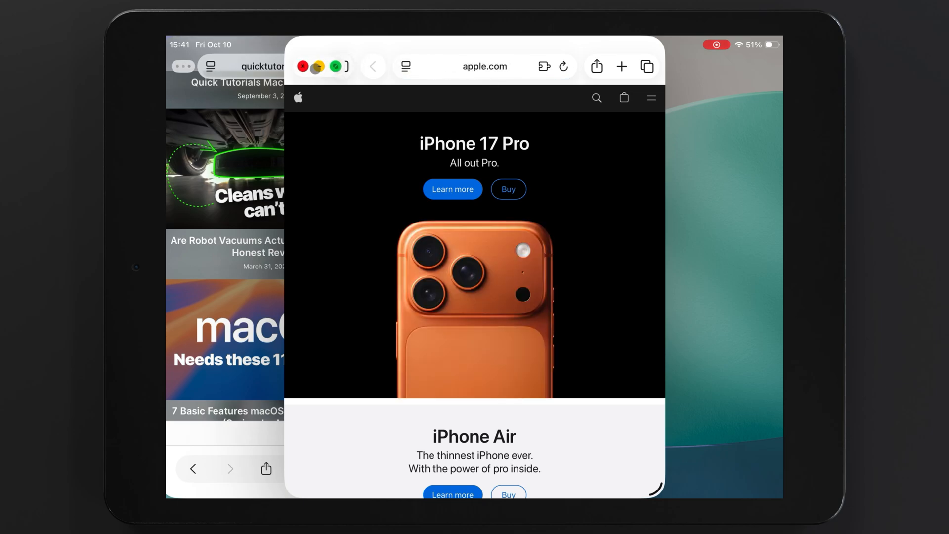
{"action": "left_click", "coordinate": [345, 66]}
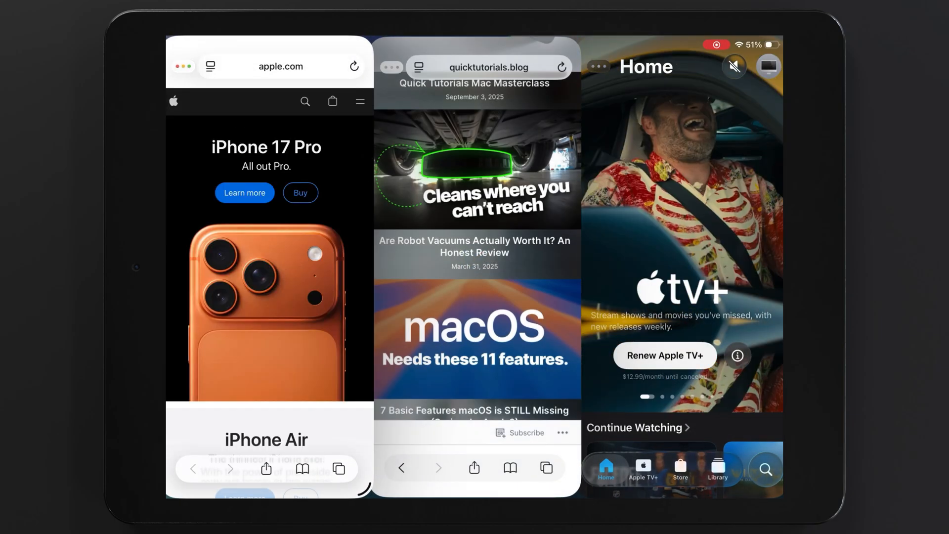
Scroll the middle quicktutorials.blog window down to the QuickTime and CarPlay articles.
{"action": "scroll", "scroll_direction": "down", "scroll_amount": 3}
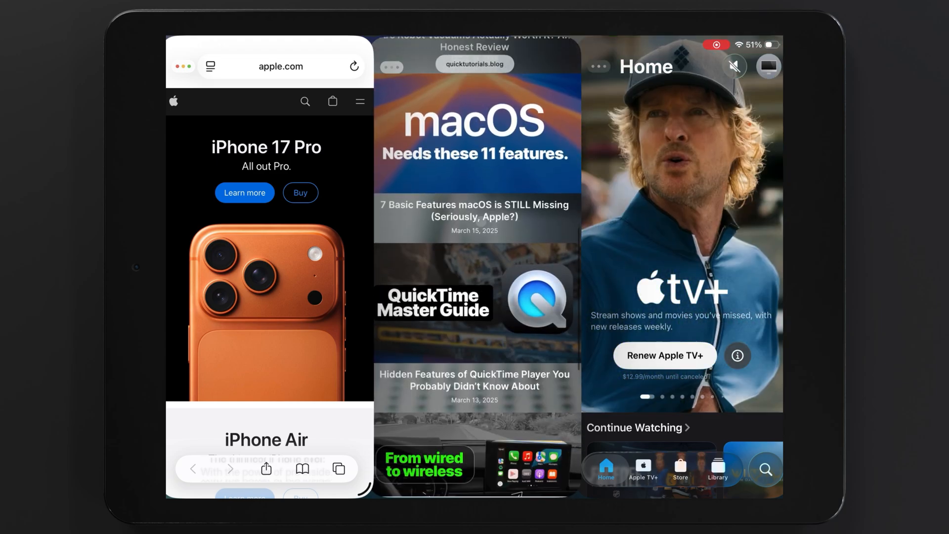
{"action": "scroll", "scroll_direction": "down", "scroll_amount": 3}
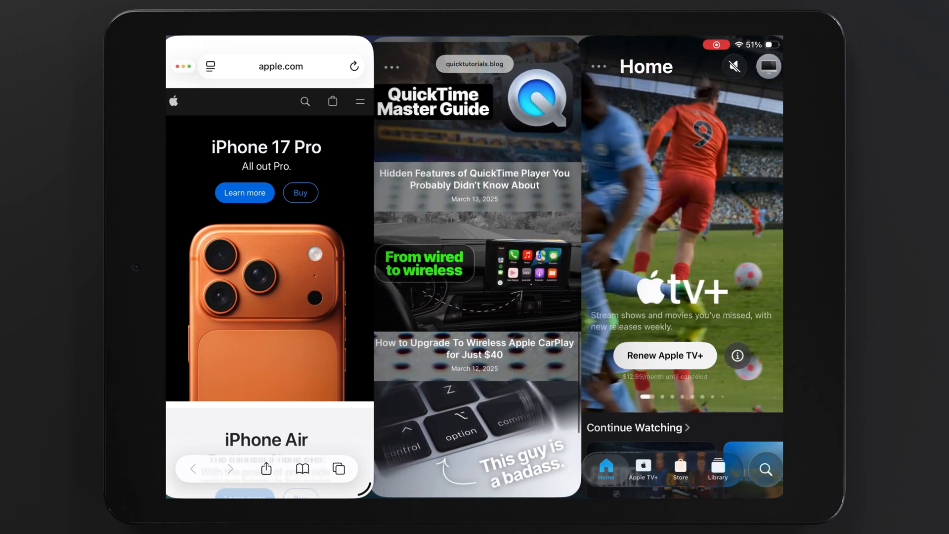